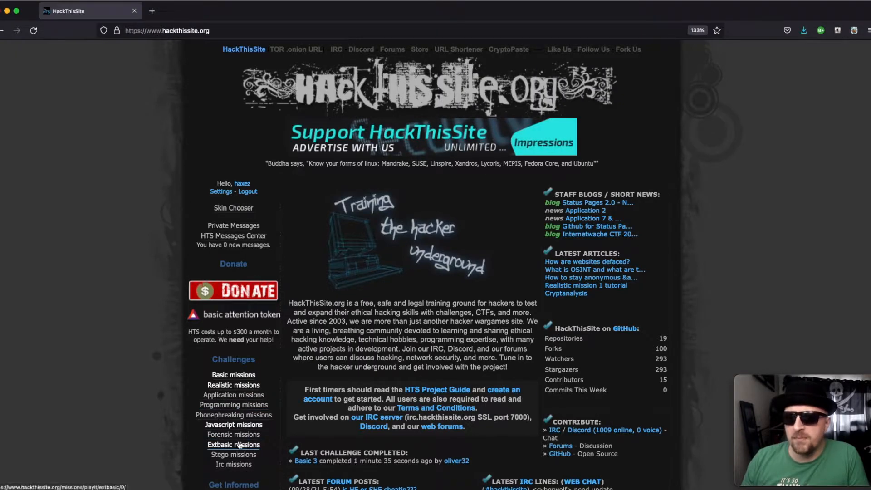
- Go to the Extbasic missions page from the HackThisSite sidebar
click(233, 445)
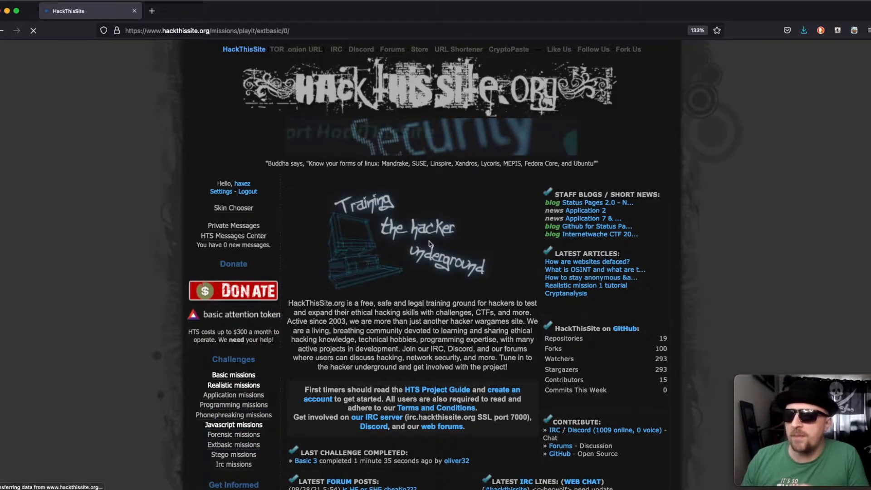
- Open Extended Basic mission 2, the file_get_contents PHP challenge
click(233, 444)
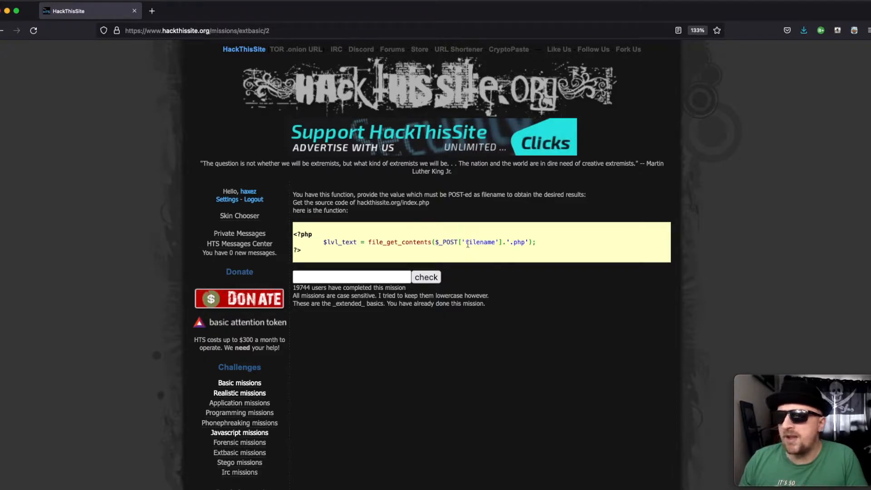
double_click(481, 242)
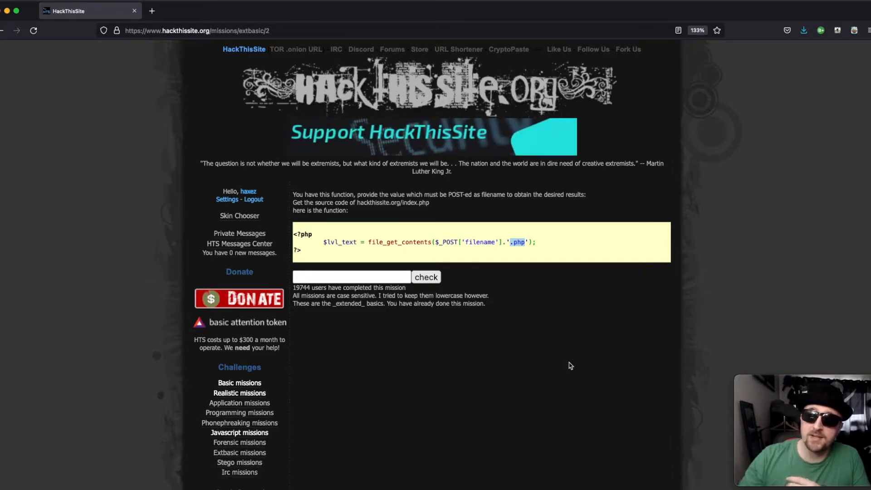
click(351, 277)
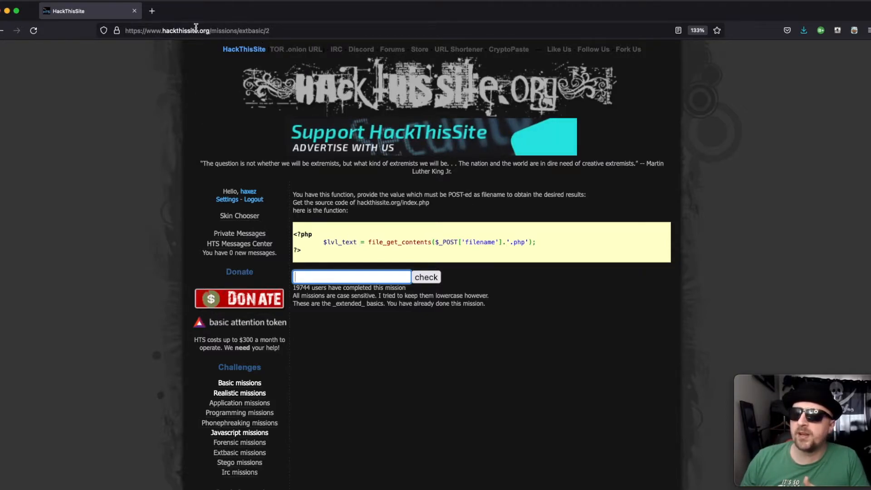
- Submit the traversal filename ../../index in the mission 2 answer field
click(196, 31)
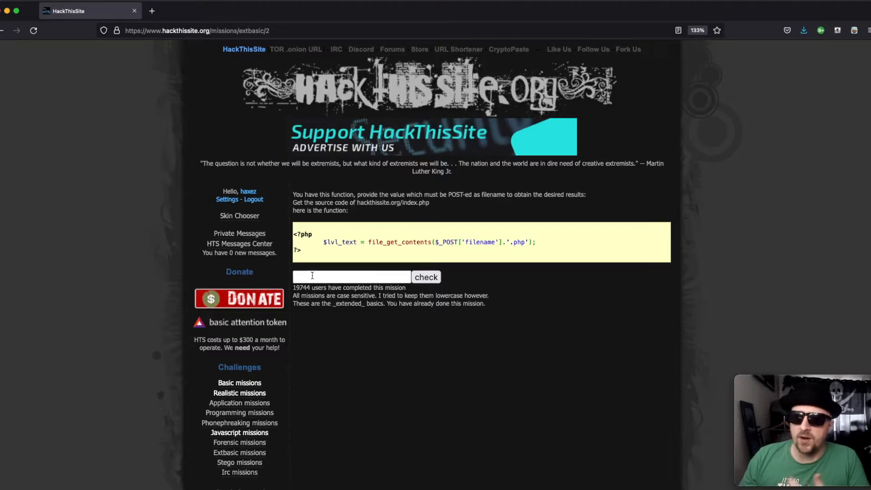
click(351, 277)
text(../../index)
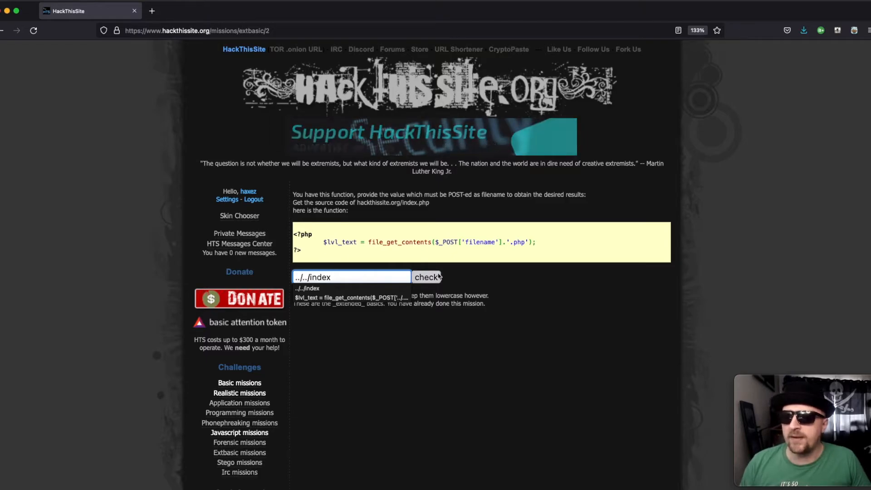
click(426, 277)
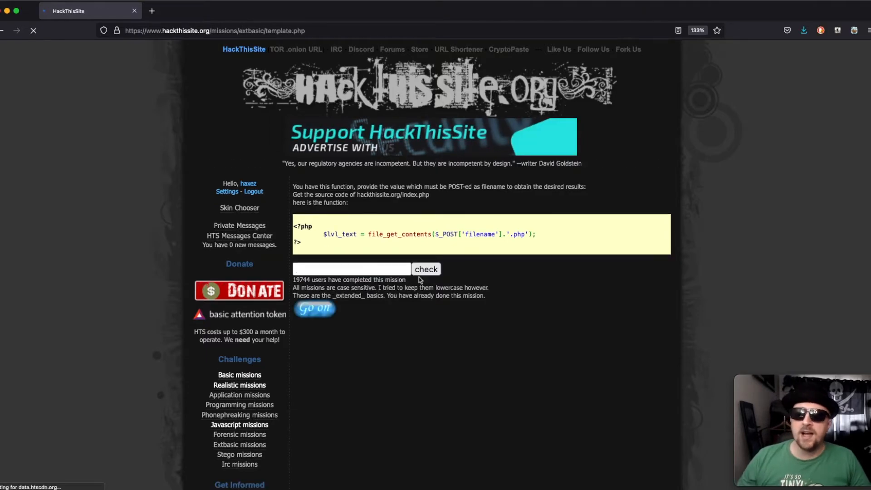